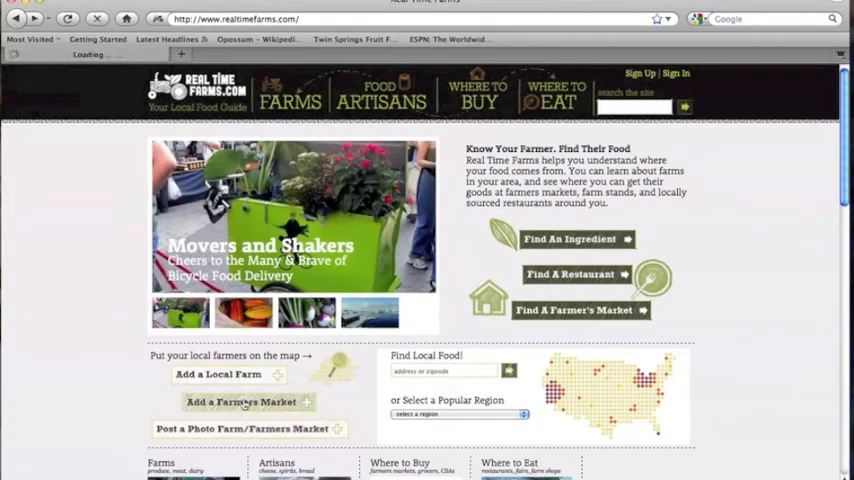
Start adding a farmers market and enter your email address twice in the Sign Up form
{"action": "left_click", "coordinate": [241, 401]}
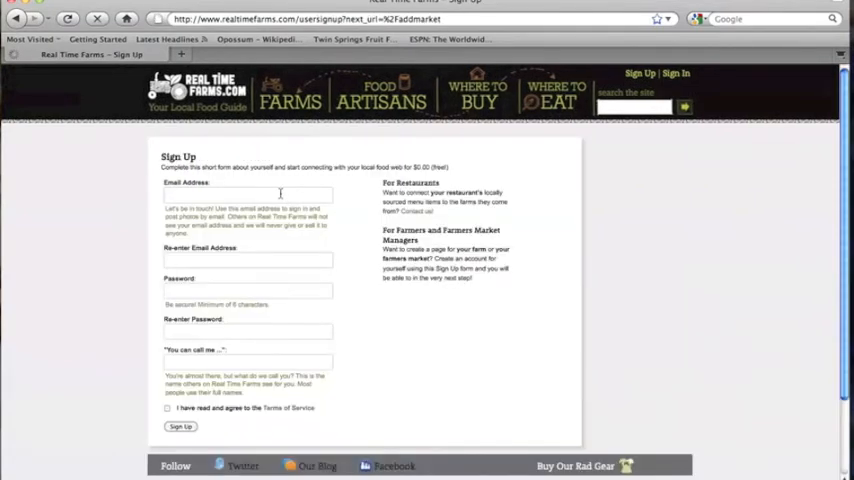
{"action": "type", "text": "text"}
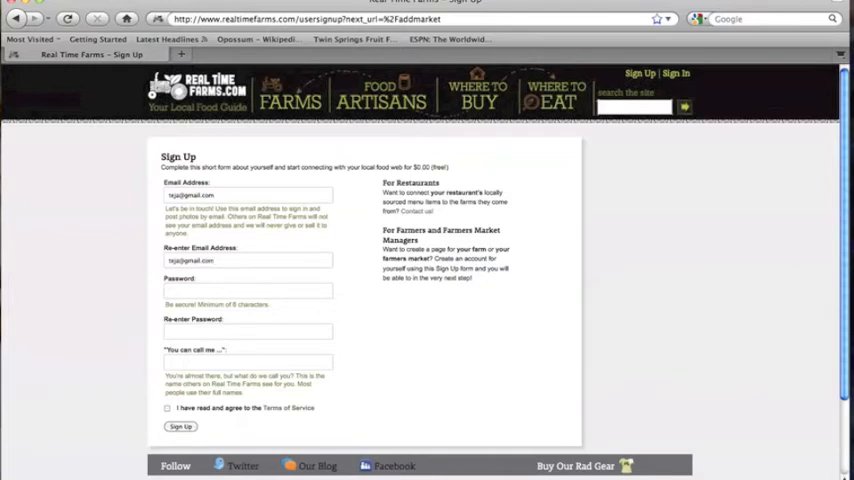
{"action": "type", "text": "•"}
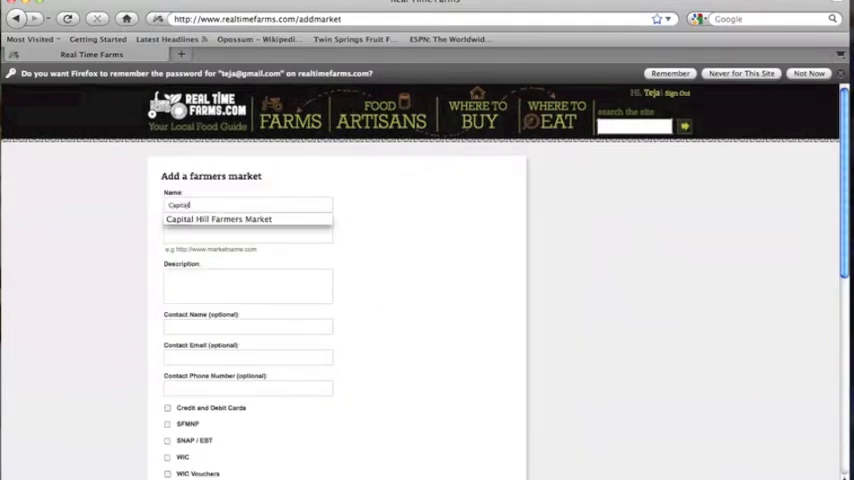
Choose the 'Capital Hill Farmers Market' autocomplete suggestion as the market name
{"action": "left_click", "coordinate": [247, 219]}
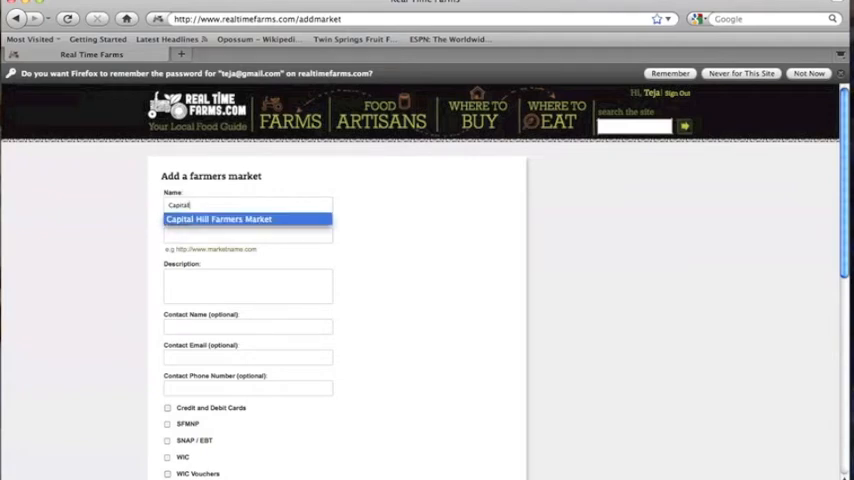
{"action": "left_click", "coordinate": [248, 219]}
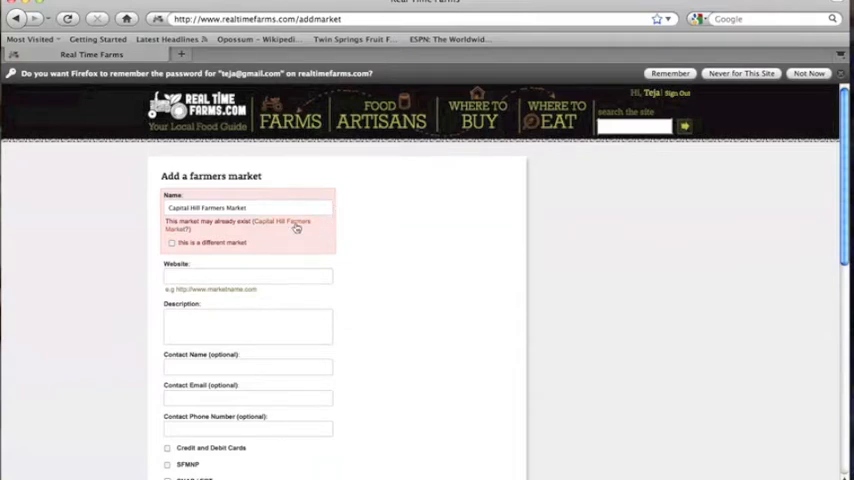
{"action": "left_click", "coordinate": [282, 224]}
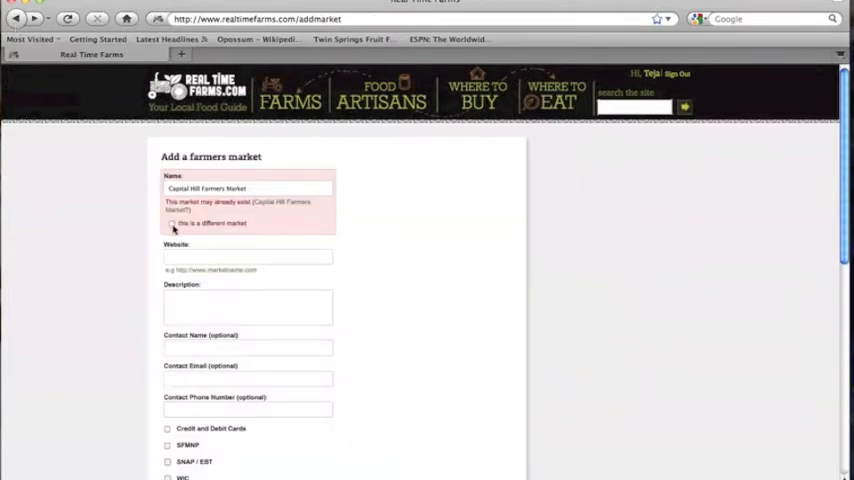
Flag it as a different market and add the 'We are 15 vendors' description
{"action": "left_click", "coordinate": [171, 223]}
{"action": "type", "text": "caphillfarmers.com"}
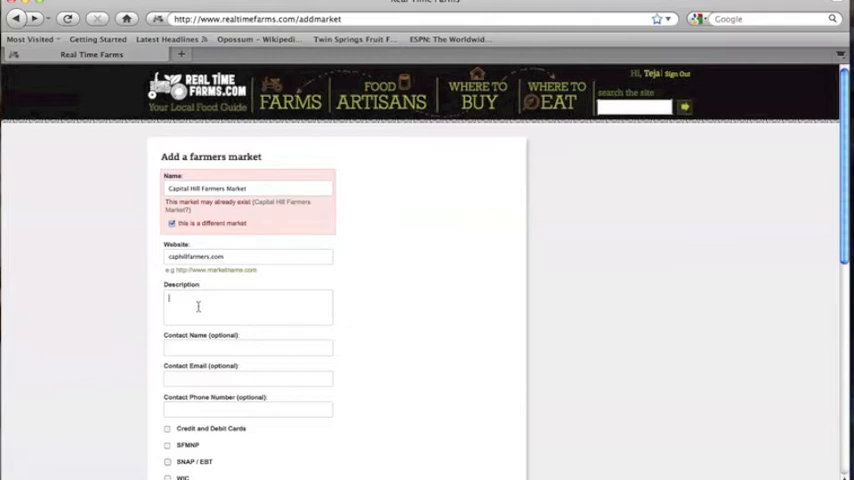
{"action": "type", "text": "We are"}
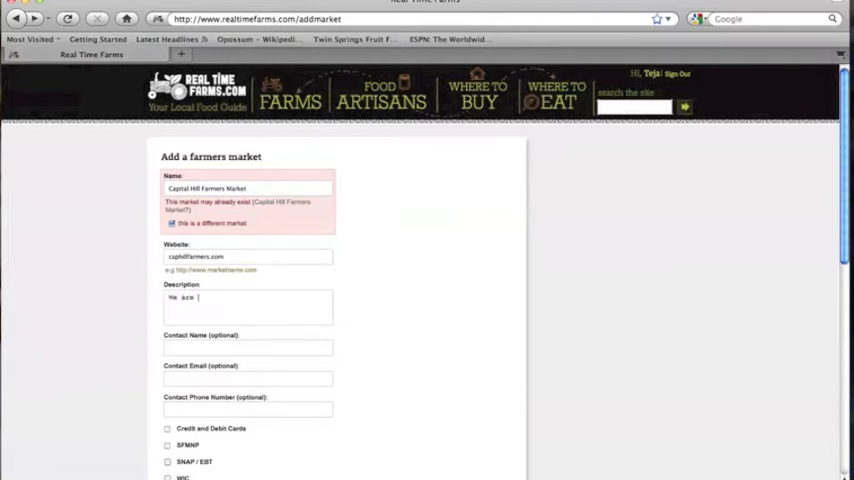
{"action": "type", "text": "15 vendors braving the hill to bring you great food, come and visit us!"}
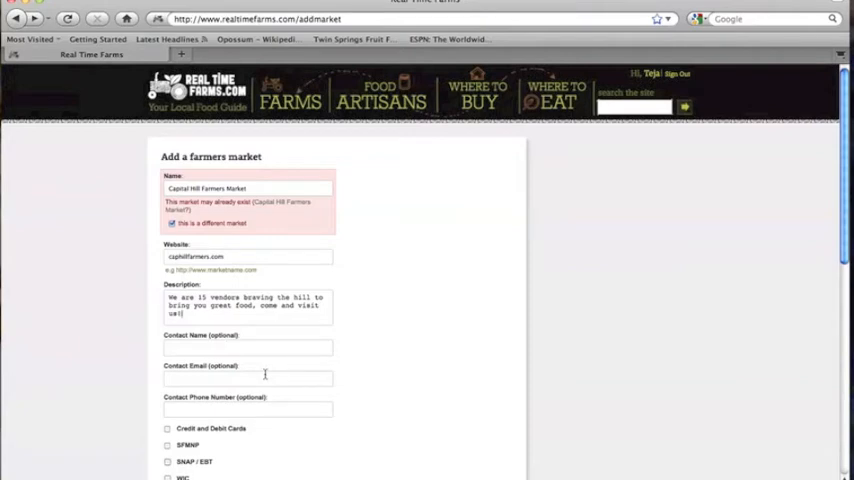
{"action": "mouse_move", "coordinate": [269, 360]}
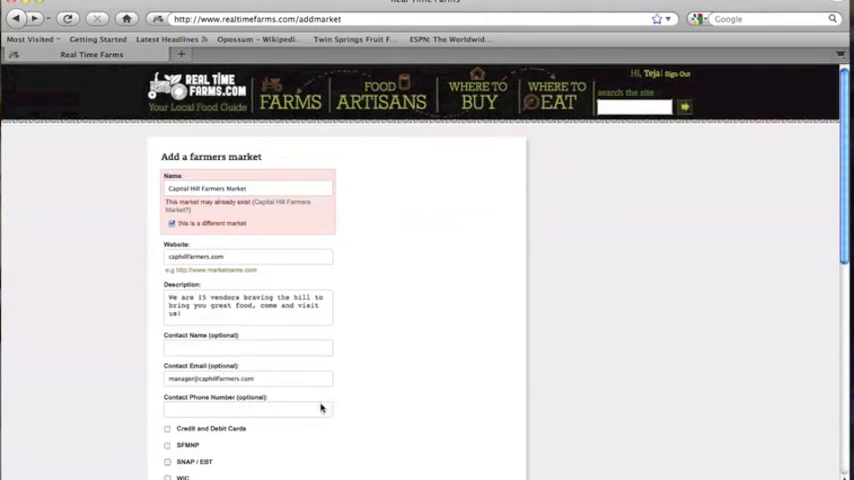
{"action": "scroll", "scroll_direction": "down", "scroll_amount": 3}
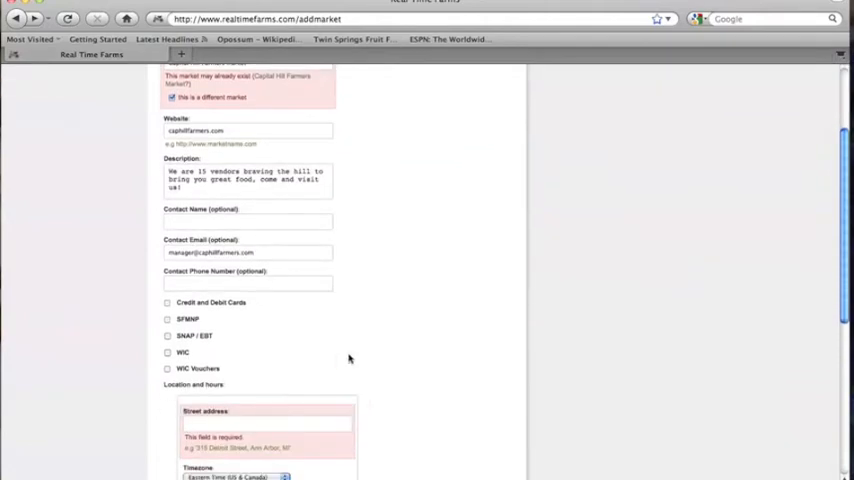
{"action": "left_click", "coordinate": [167, 302]}
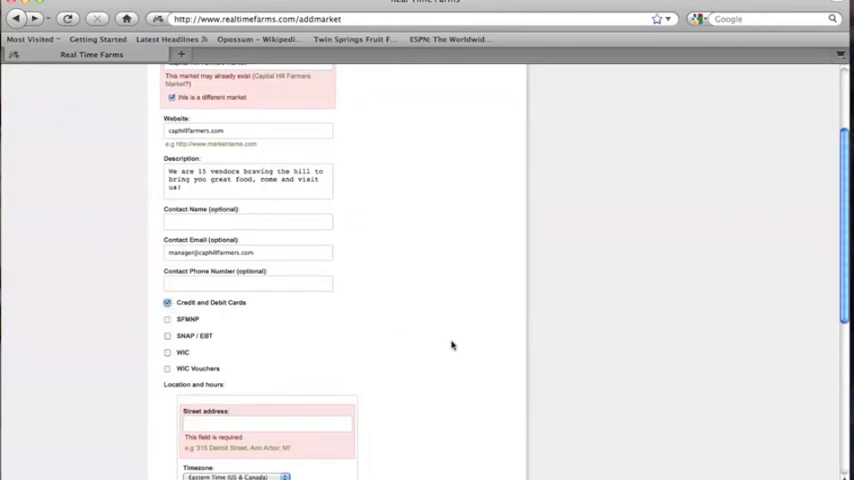
{"action": "scroll", "scroll_direction": "down", "scroll_amount": 3}
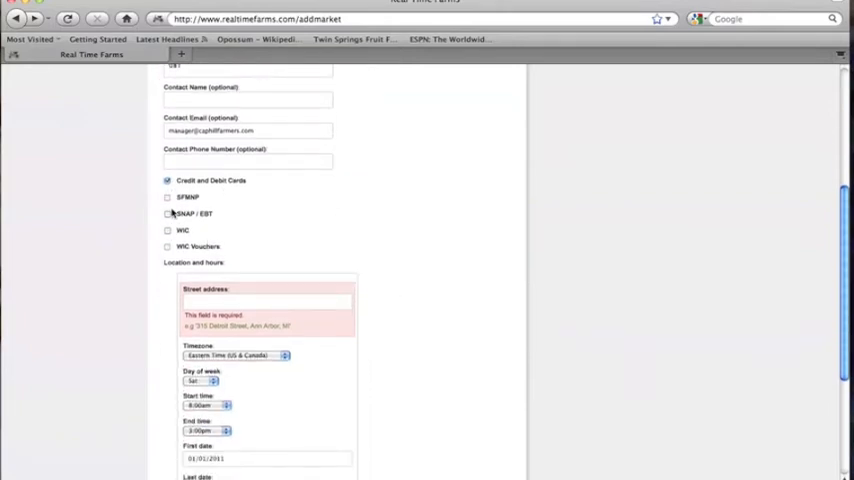
{"action": "left_click", "coordinate": [167, 203]}
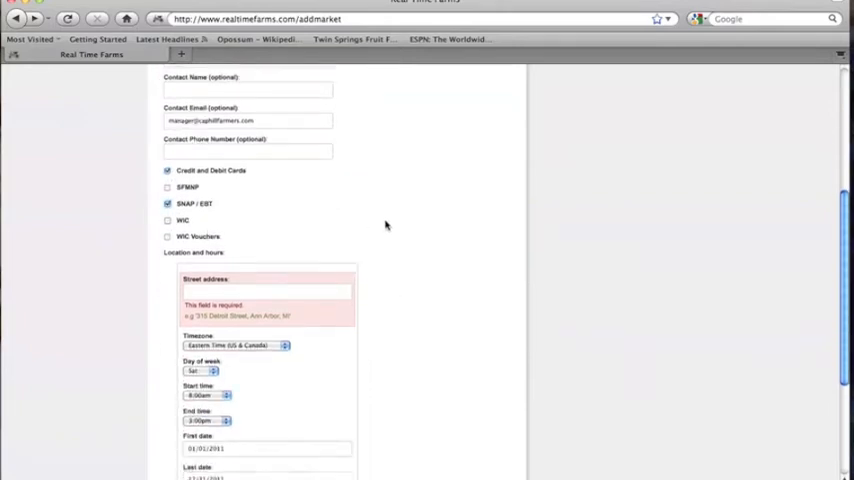
{"action": "scroll", "scroll_direction": "down", "scroll_amount": 3}
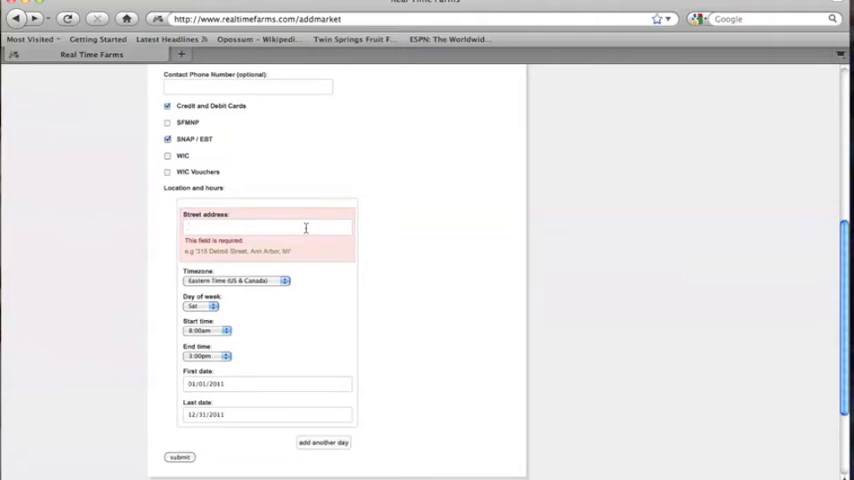
{"action": "type", "text": "28 Steep Hill Dr, Providence, RI"}
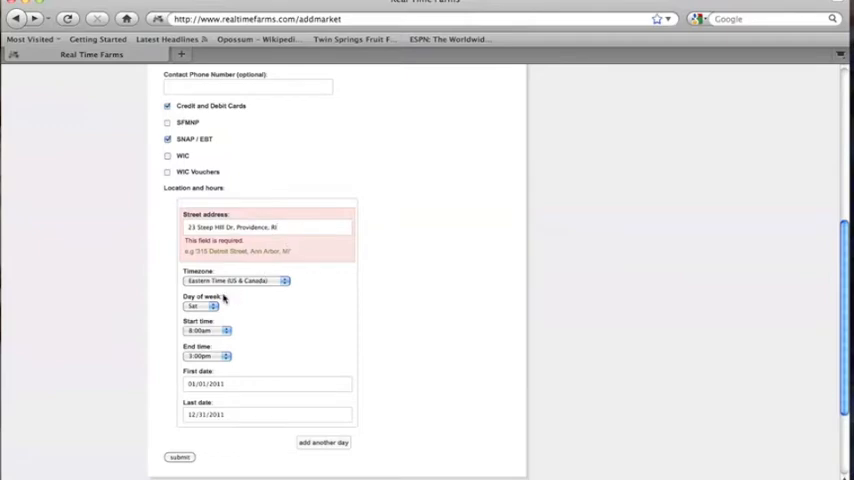
Set the market day to Thursday, running 3 pm to 7 pm
{"action": "left_click", "coordinate": [205, 306]}
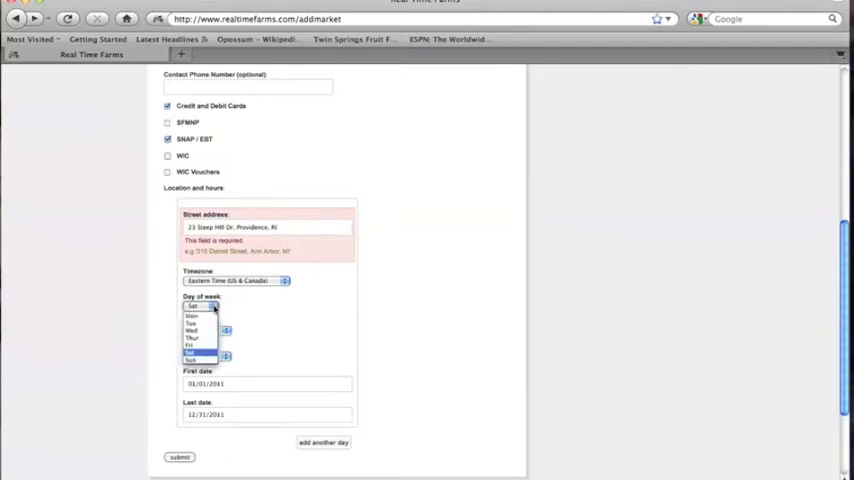
{"action": "left_click", "coordinate": [191, 338]}
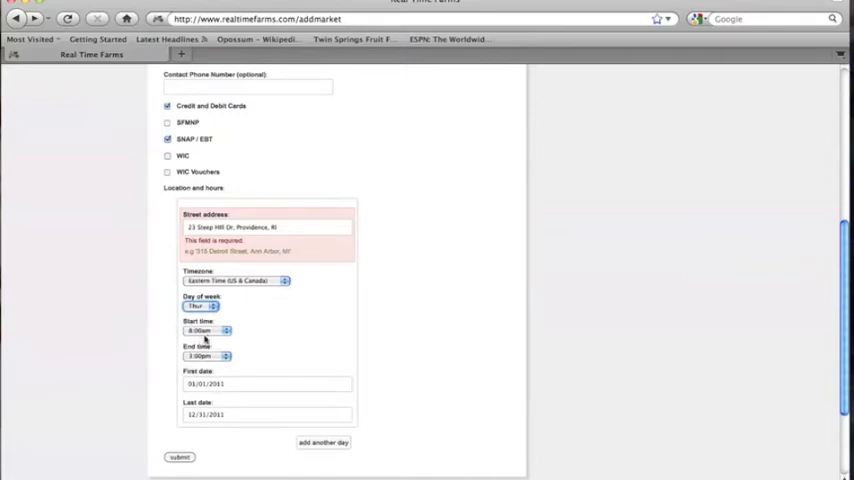
{"action": "left_click", "coordinate": [207, 330]}
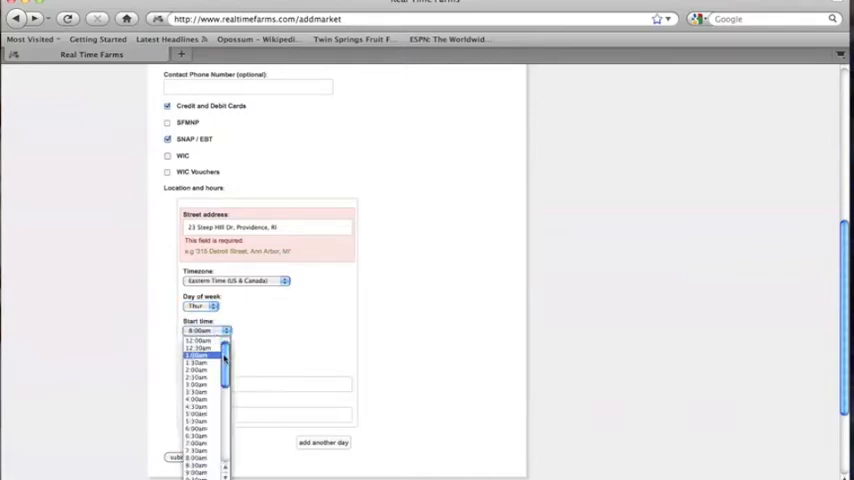
{"action": "scroll", "scroll_direction": "down", "scroll_amount": 3}
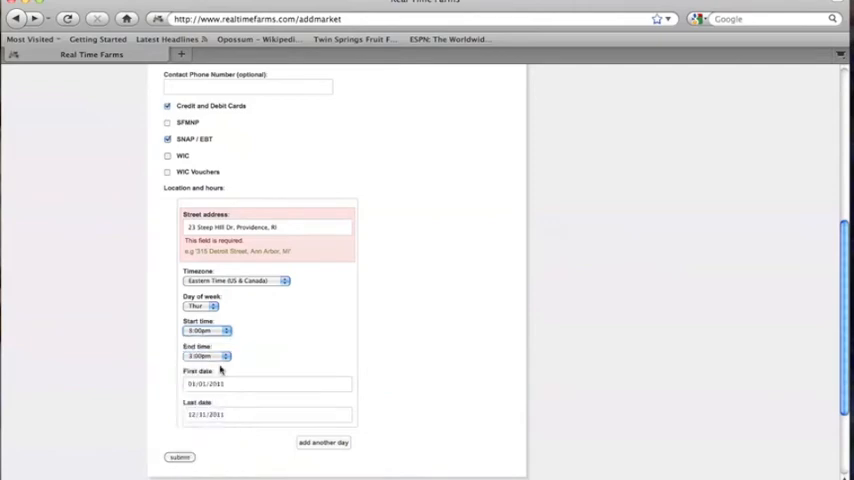
{"action": "left_click", "coordinate": [207, 356]}
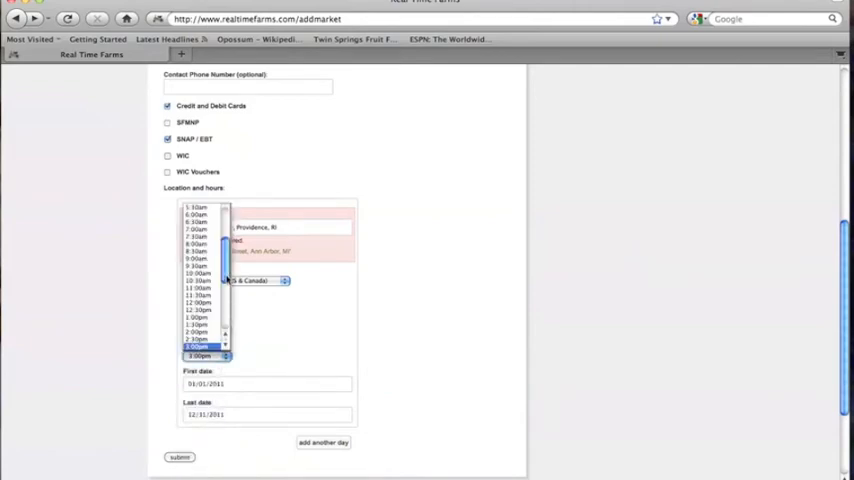
{"action": "scroll", "scroll_direction": "down", "scroll_amount": 3}
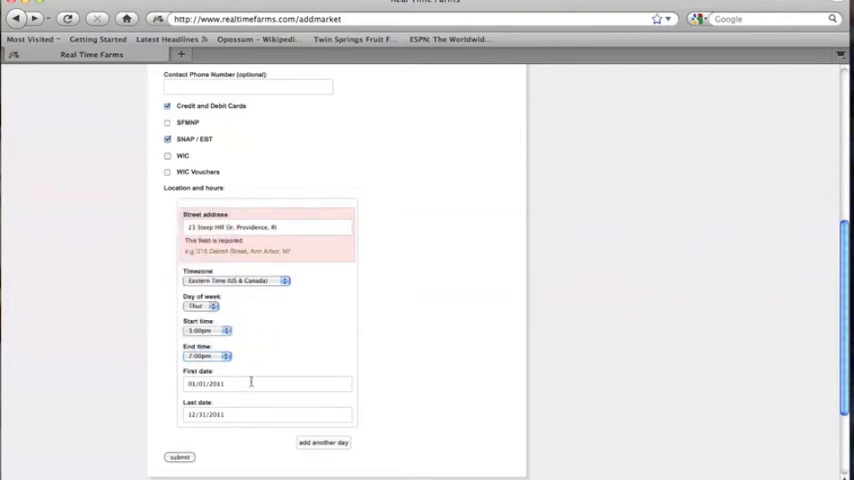
Set the Thursday entry's first date to 05/01/2011 and last date to 10/31/2011
{"action": "left_click", "coordinate": [247, 384]}
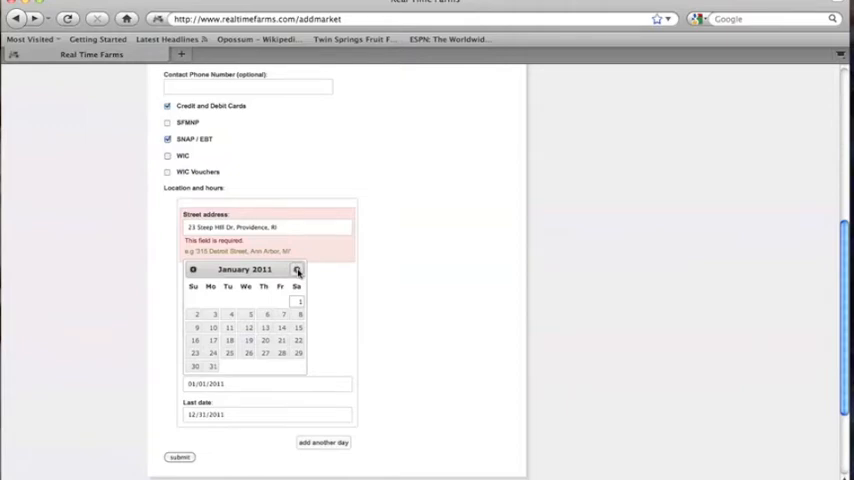
{"action": "left_click", "coordinate": [297, 270]}
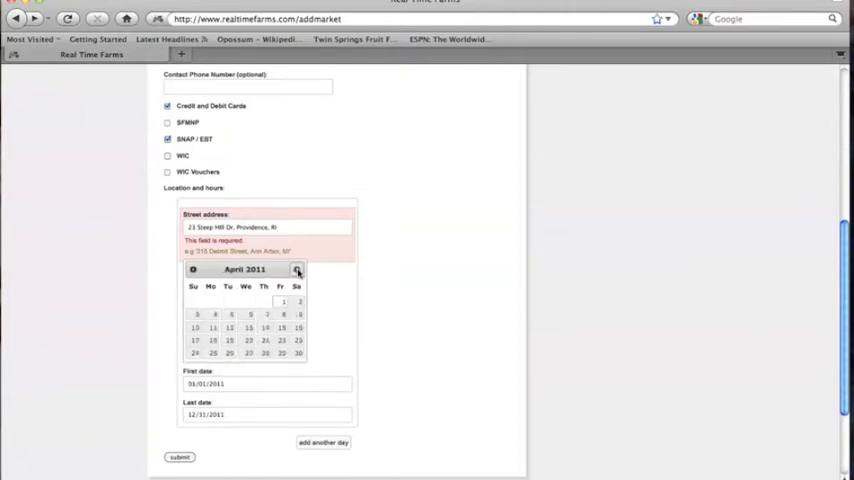
{"action": "left_click", "coordinate": [298, 270]}
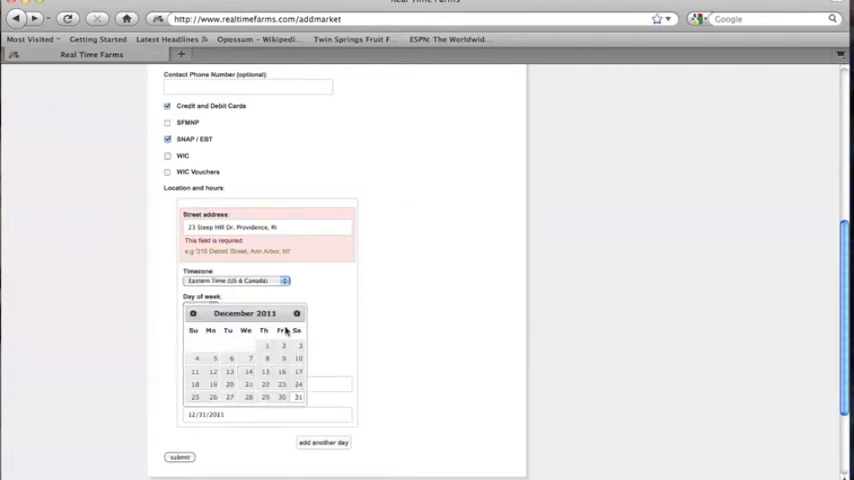
{"action": "left_click", "coordinate": [194, 313]}
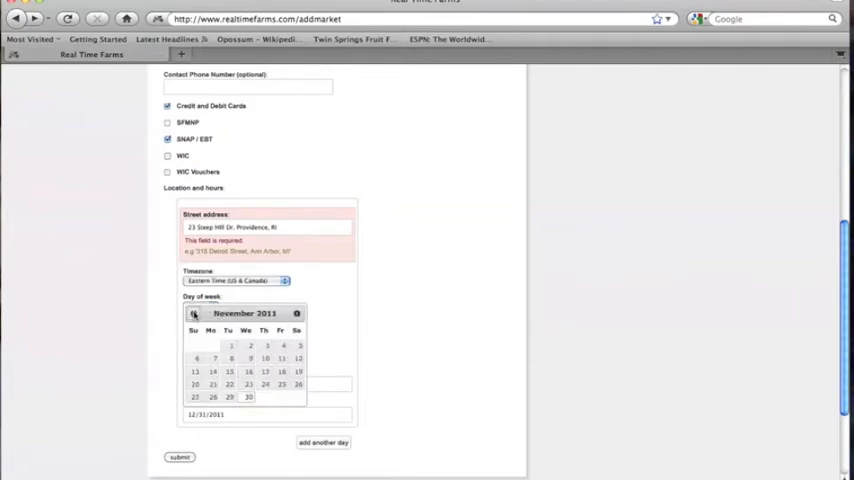
{"action": "left_click", "coordinate": [193, 313]}
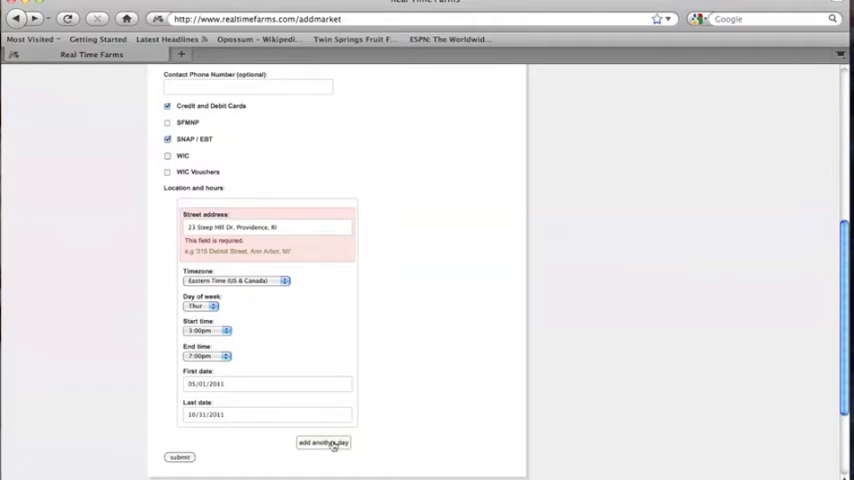
Add a Saturday market day, 8:00am–1:00pm, from 05/01/2011 to 10/31/2011
{"action": "left_click", "coordinate": [323, 443]}
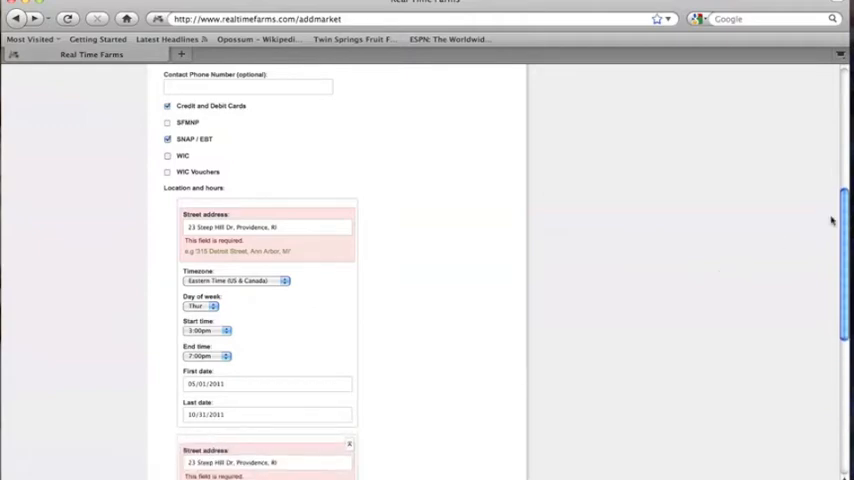
{"action": "scroll", "scroll_direction": "down", "scroll_amount": 3}
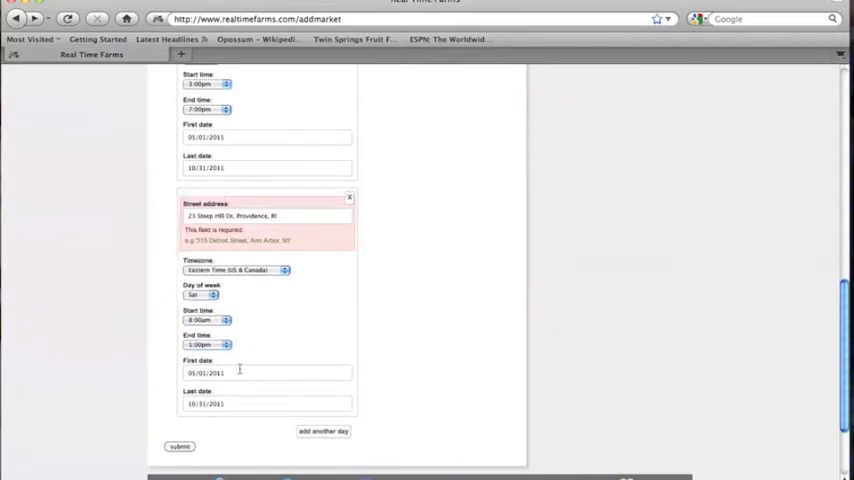
{"action": "mouse_move", "coordinate": [344, 306]}
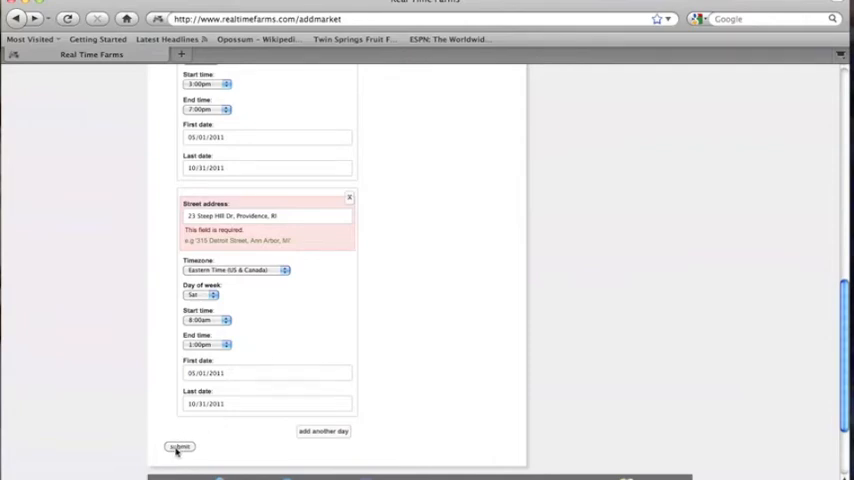
Submit the listing and wait for the Capital Hill Farmers Market page to load
{"action": "left_click", "coordinate": [180, 446]}
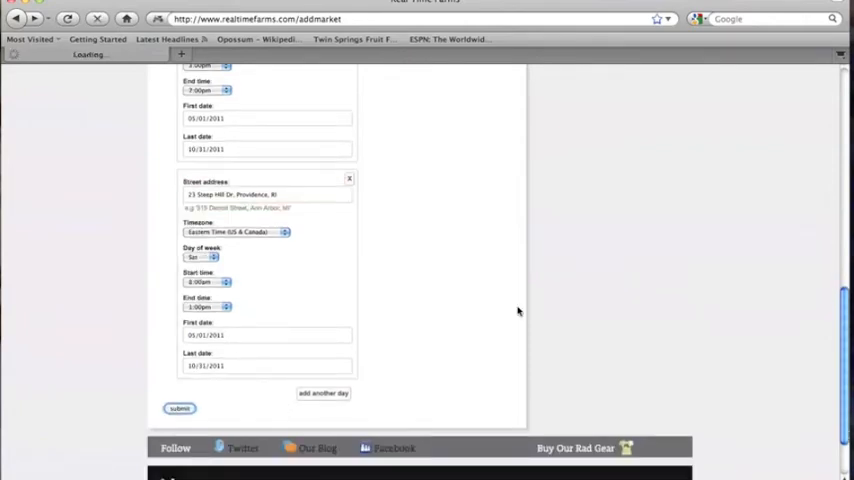
{"action": "left_click", "coordinate": [180, 408]}
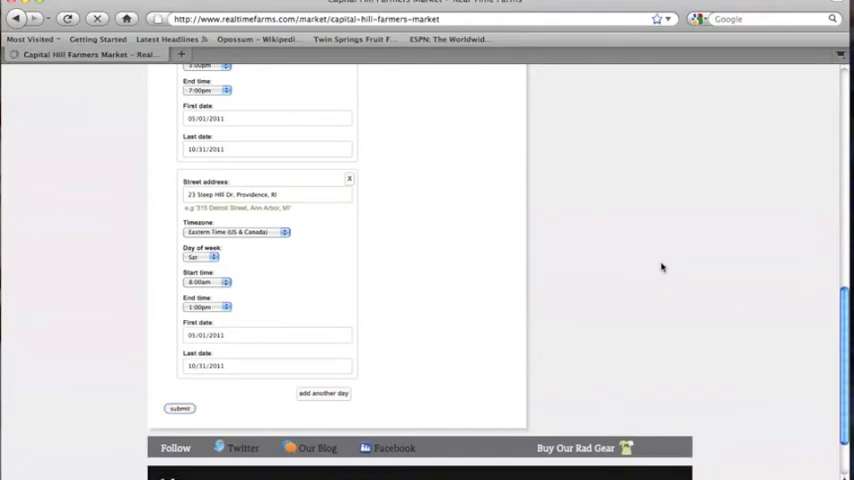
{"action": "left_click", "coordinate": [180, 408]}
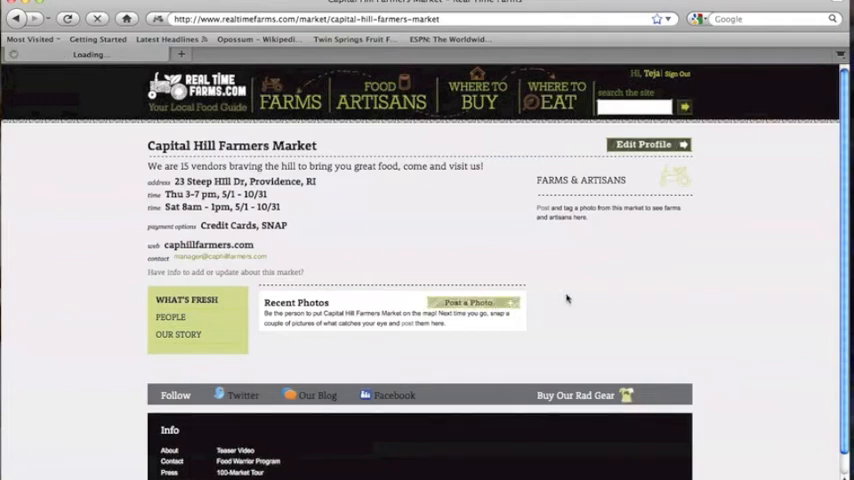
Upload photos IMG_0628 and IMG_0636 dated 08/29/2010 to the market
{"action": "left_click", "coordinate": [473, 302]}
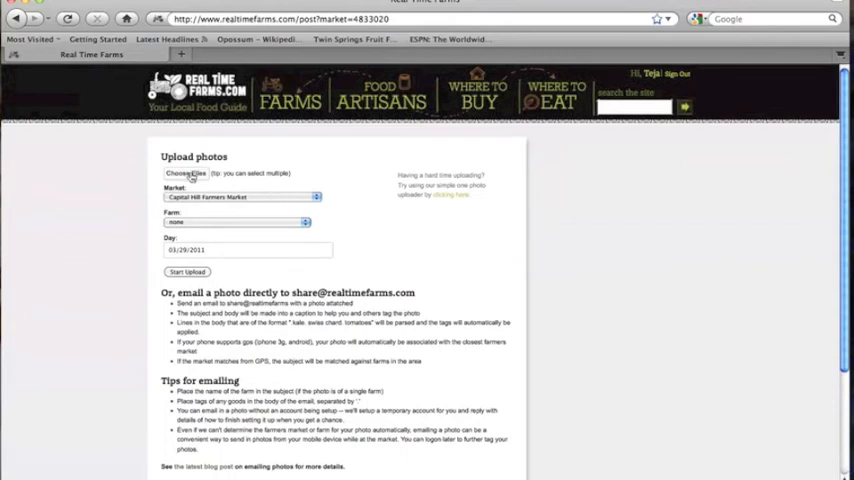
{"action": "left_click", "coordinate": [186, 173]}
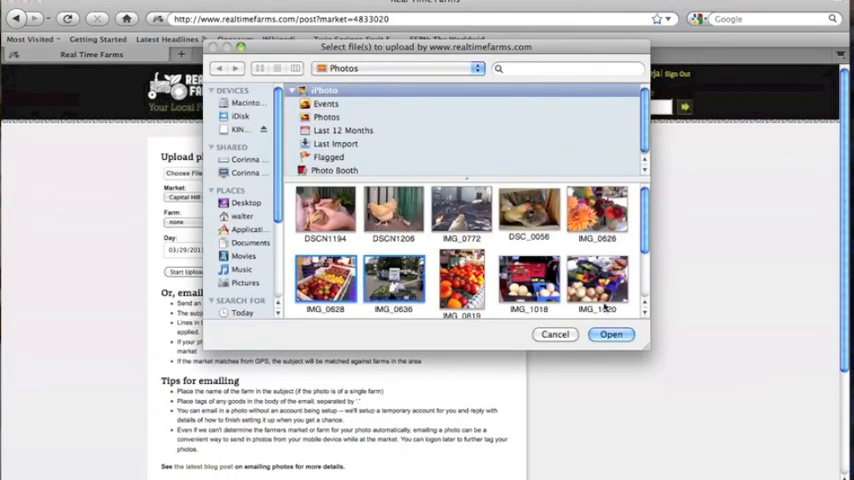
{"action": "left_click", "coordinate": [611, 334]}
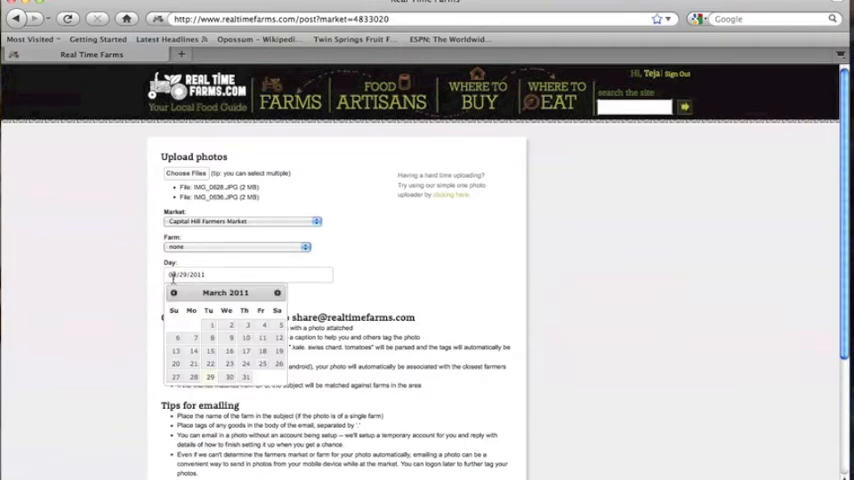
{"action": "left_click", "coordinate": [278, 292]}
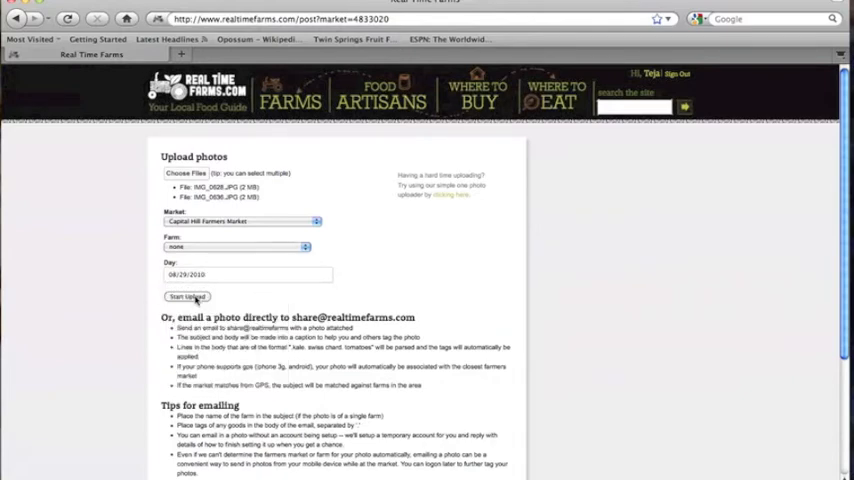
{"action": "left_click", "coordinate": [187, 296]}
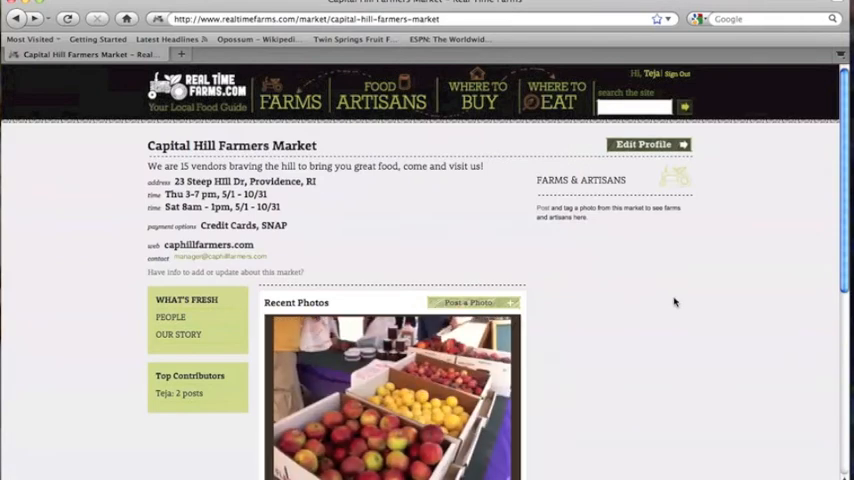
Scroll to Recent Photos and open tagging for the fruit crates photo
{"action": "scroll", "scroll_direction": "down", "scroll_amount": 3}
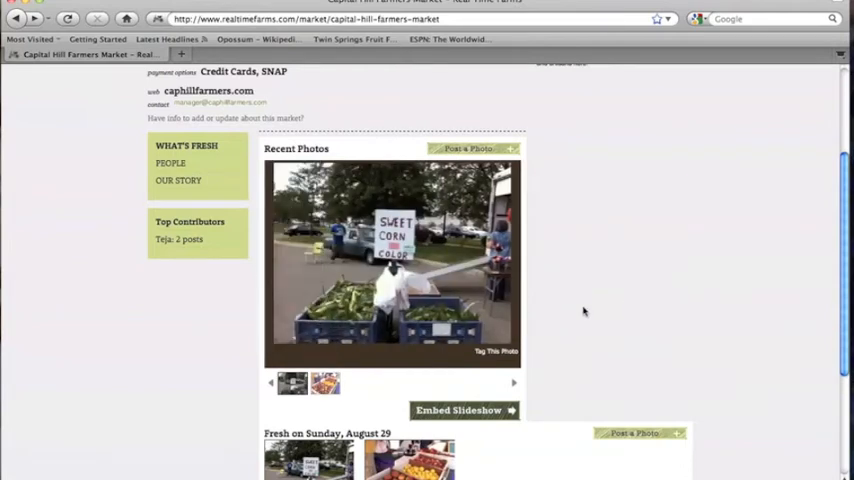
{"action": "mouse_move", "coordinate": [507, 357]}
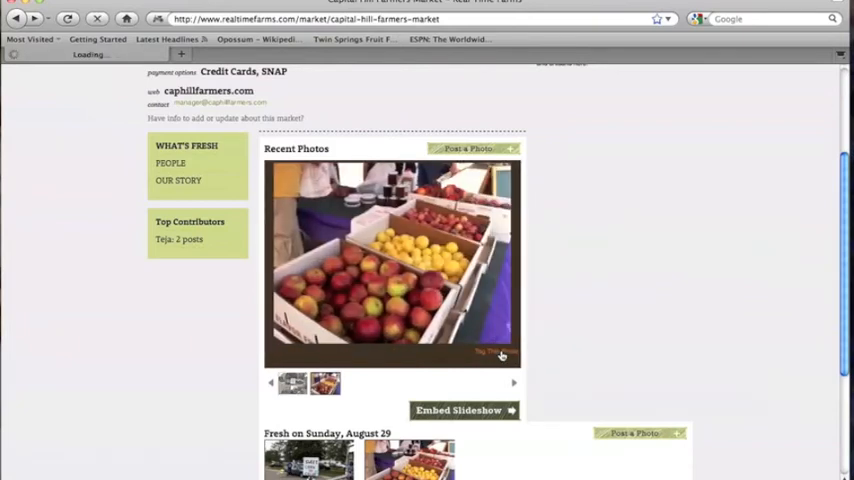
{"action": "left_click", "coordinate": [393, 260]}
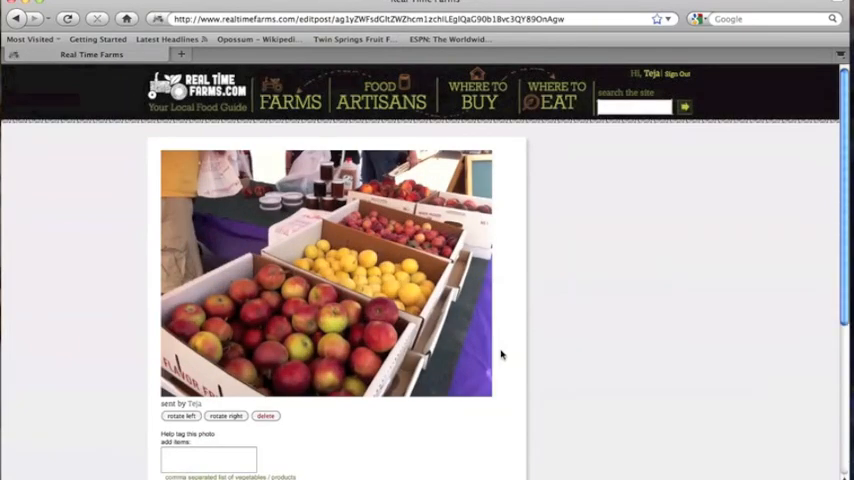
Tag the photo with apples, plums, peaches, cider and link it to Seedling Fruit Farm
{"action": "scroll", "scroll_direction": "down", "scroll_amount": 3}
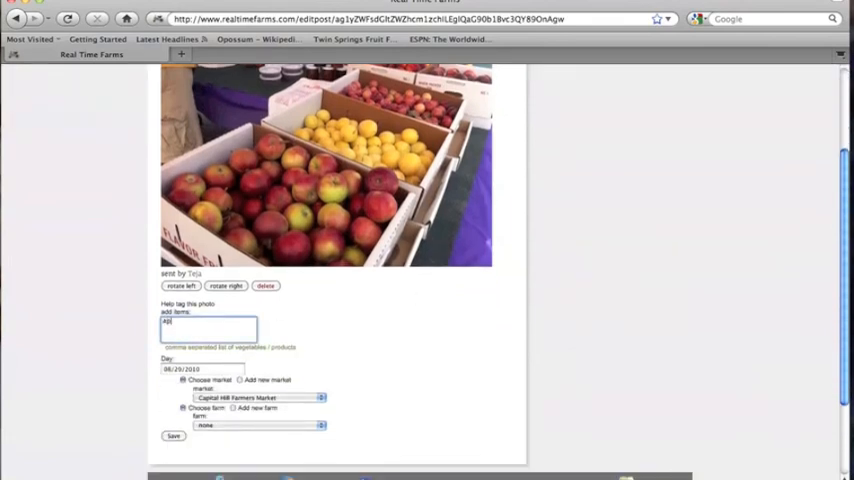
{"action": "type", "text": "apples, plums"}
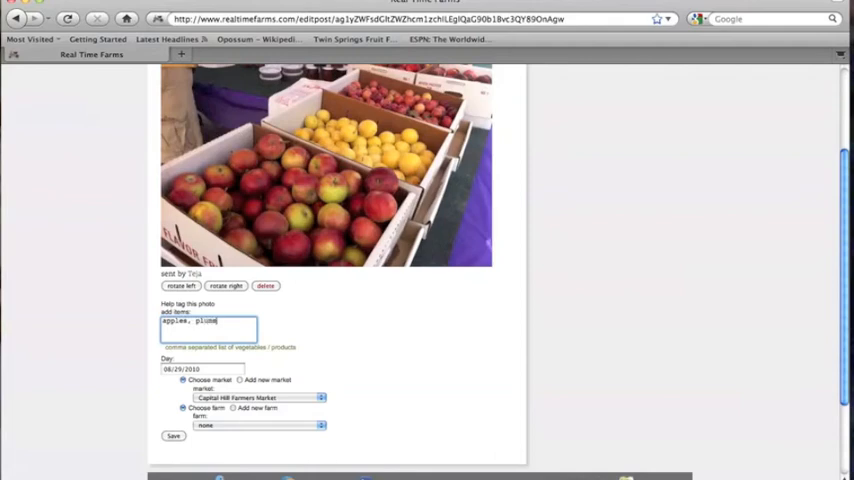
{"action": "type", "text": ", peaches"}
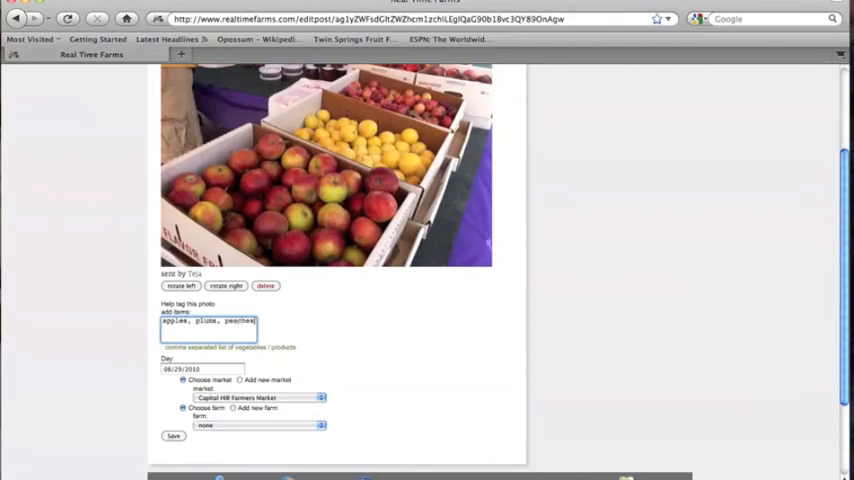
{"action": "type", "text": ","}
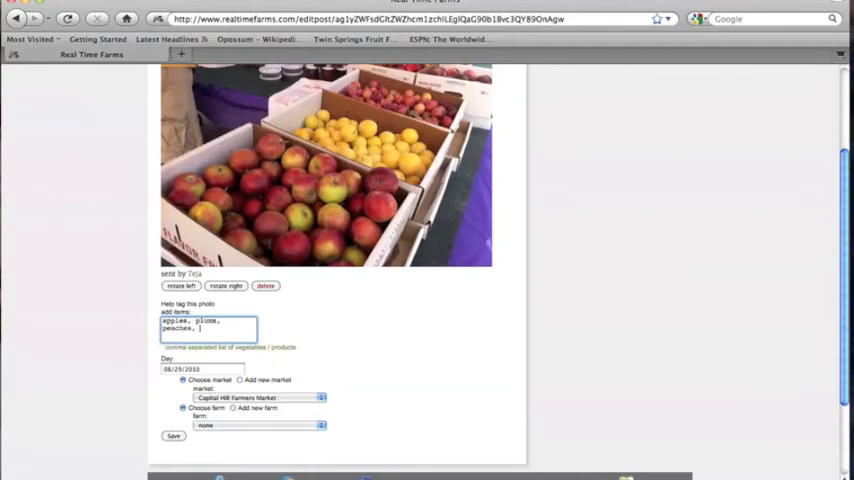
{"action": "type", "text": "cider"}
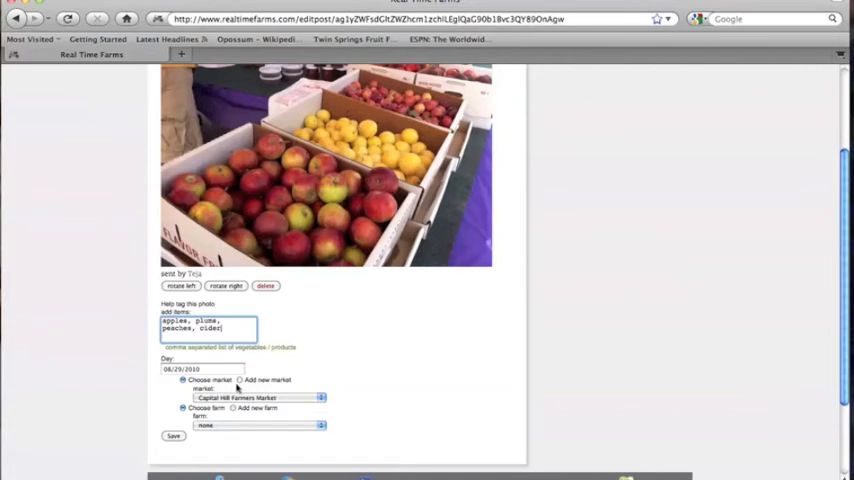
{"action": "left_click", "coordinate": [258, 425]}
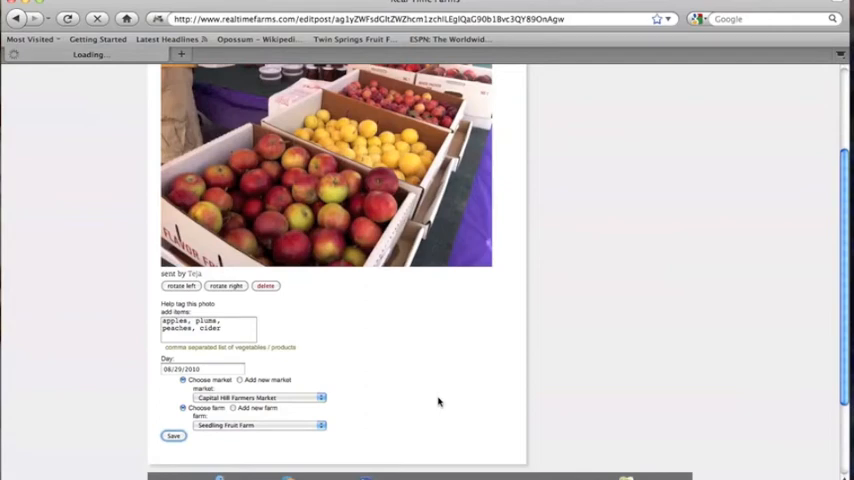
{"action": "mouse_move", "coordinate": [492, 374]}
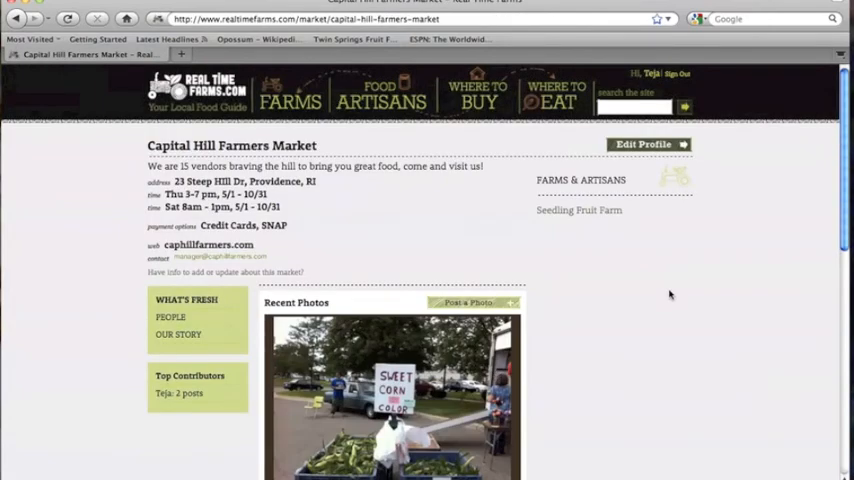
{"action": "mouse_move", "coordinate": [578, 210]}
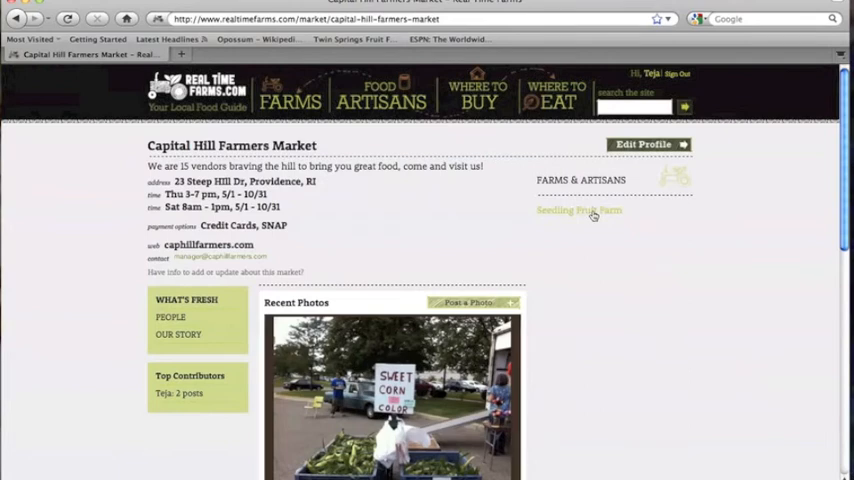
{"action": "mouse_move", "coordinate": [686, 240]}
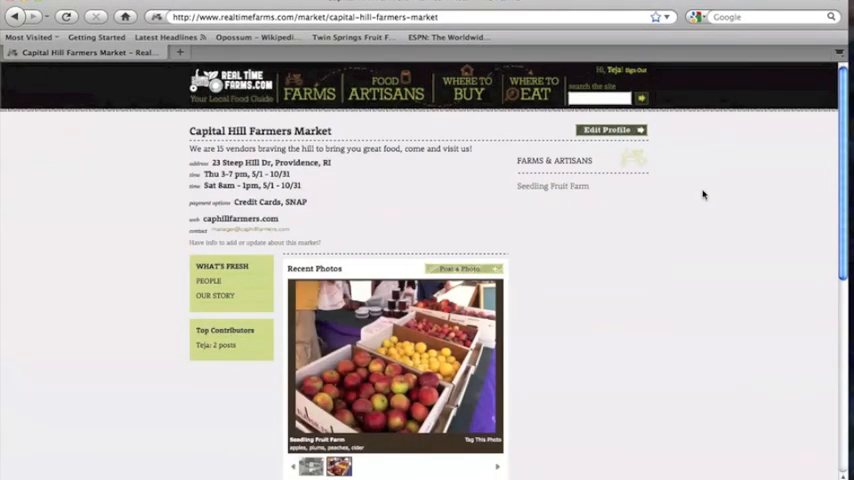
Scroll down the market page toward Recent Photos and the sweet corn picture
{"action": "scroll", "scroll_direction": "down", "scroll_amount": 3}
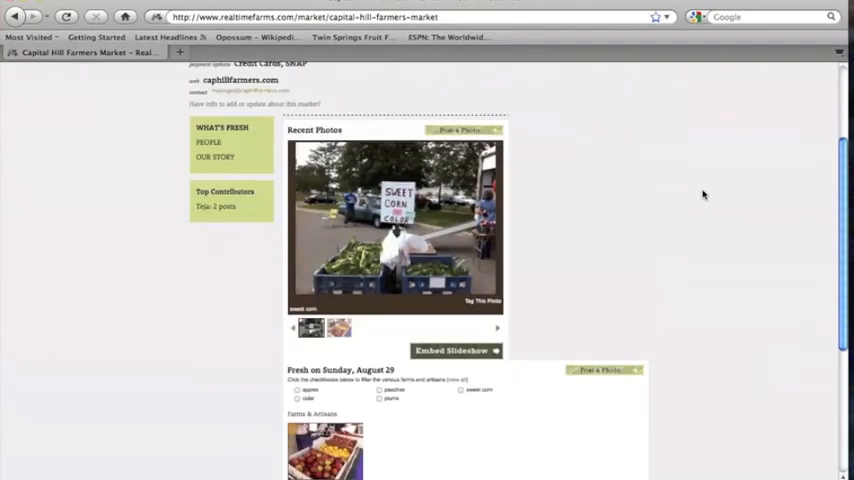
{"action": "scroll", "scroll_direction": "down", "scroll_amount": 3}
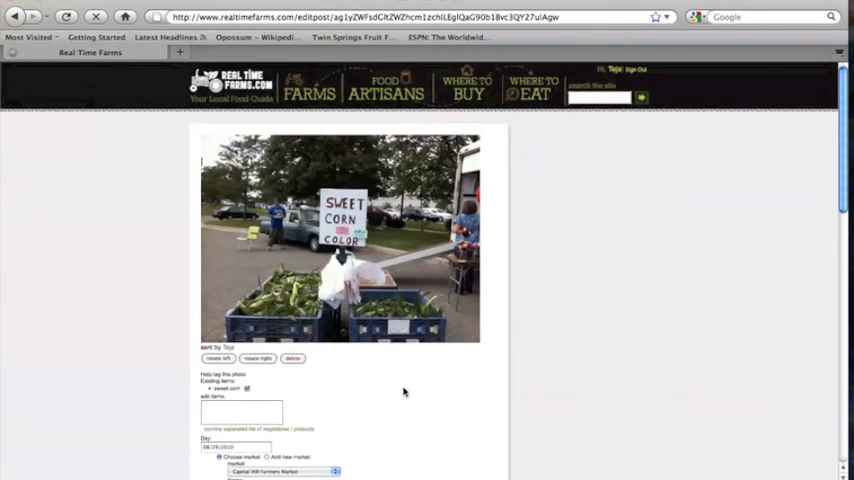
Scroll down the photo's tagging form and switch to adding a new farm
{"action": "scroll", "scroll_direction": "down", "scroll_amount": 3}
{"action": "type", "text": "sweet corn"}
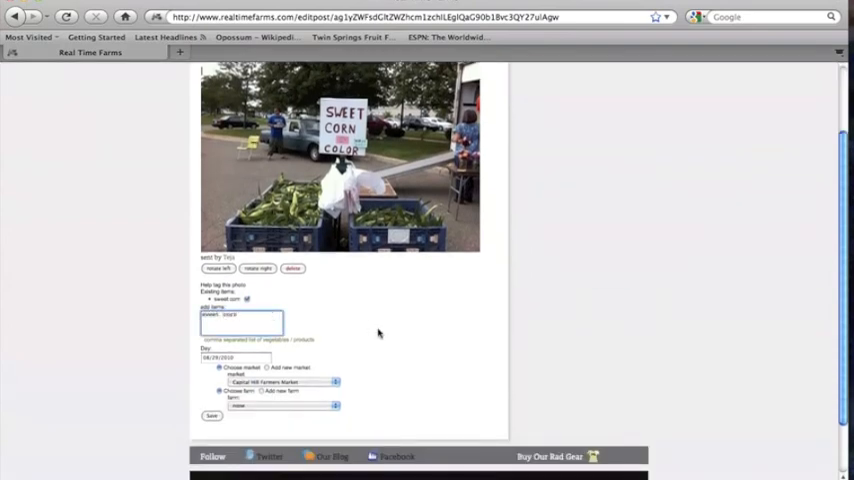
{"action": "mouse_move", "coordinate": [276, 410]}
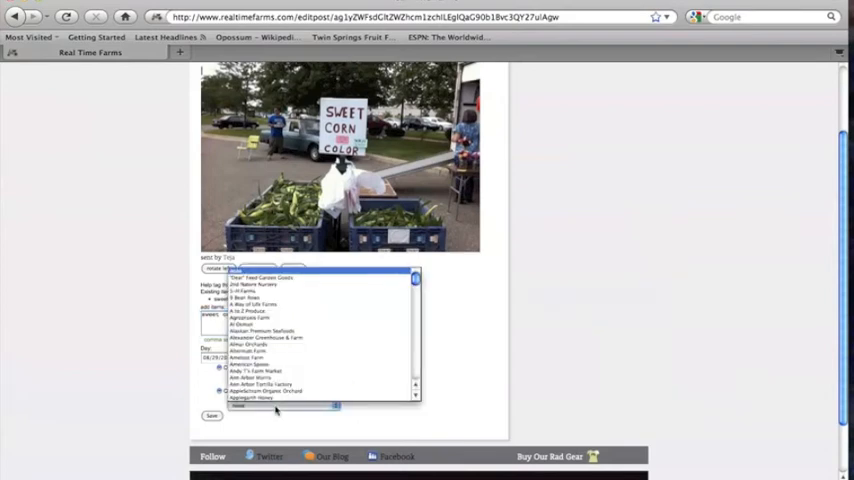
{"action": "scroll", "scroll_direction": "down", "scroll_amount": 3}
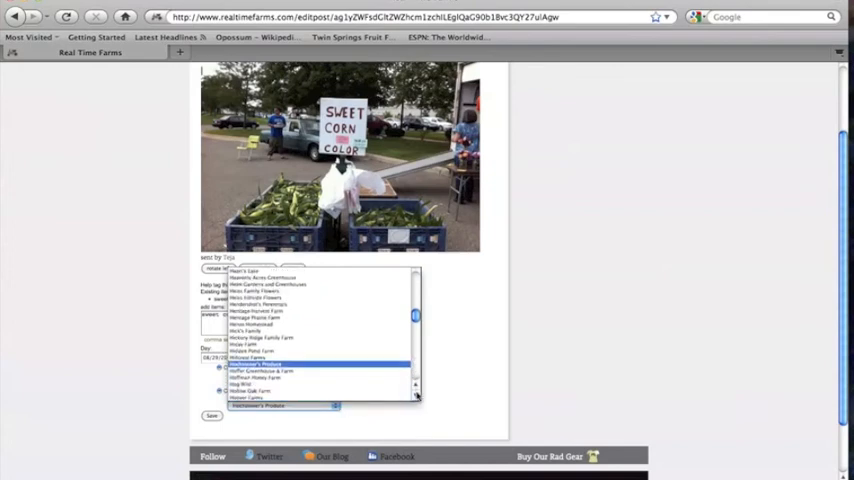
{"action": "left_click", "coordinate": [283, 383]}
{"action": "type", "text": "Hill Sides Fa"}
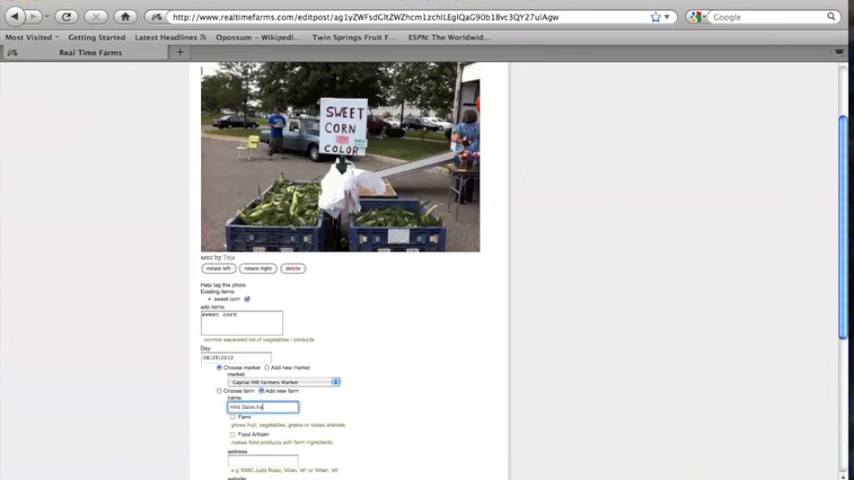
Mark Hills Dales Farm as Farm and Food Artisan, located in Providence, RI, and save
{"action": "scroll", "scroll_direction": "down", "scroll_amount": 3}
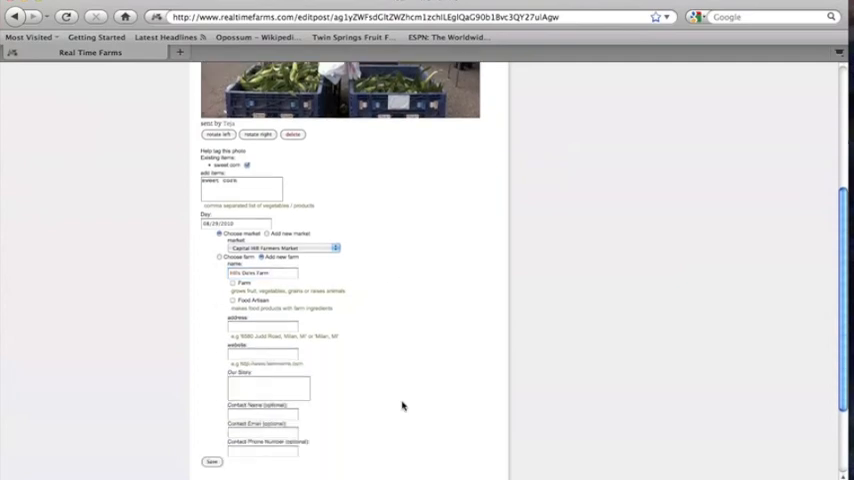
{"action": "left_click", "coordinate": [234, 283]}
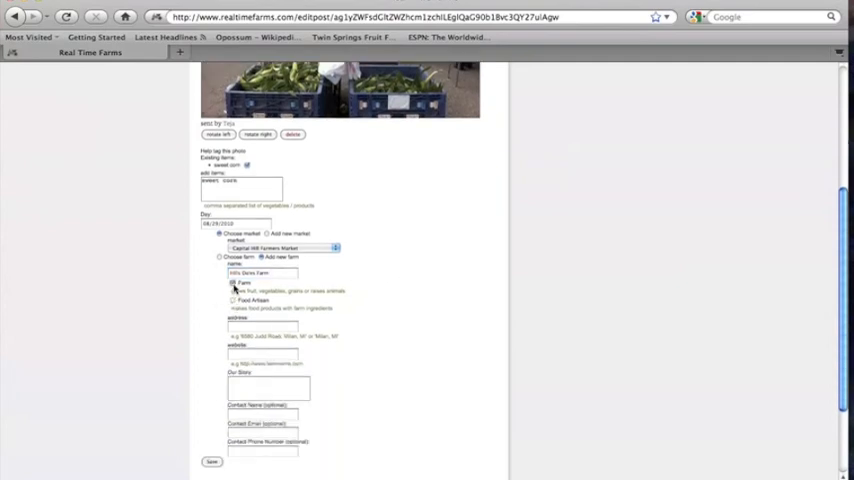
{"action": "left_click", "coordinate": [233, 300]}
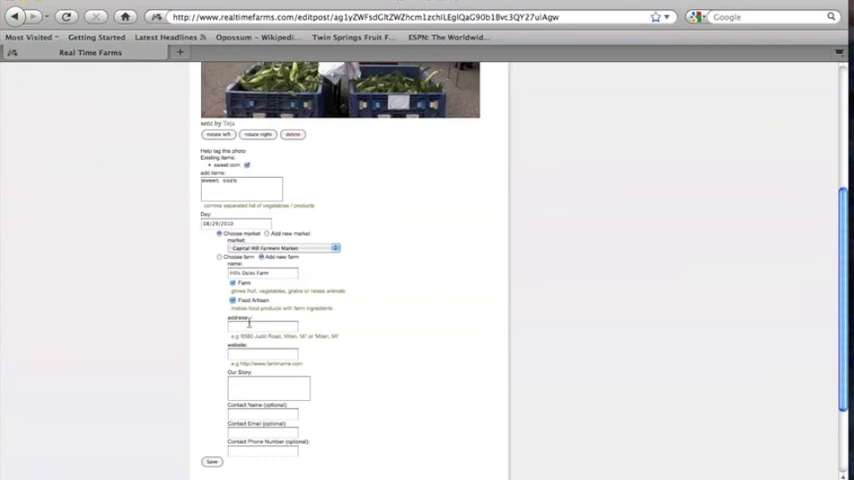
{"action": "left_click", "coordinate": [261, 327]}
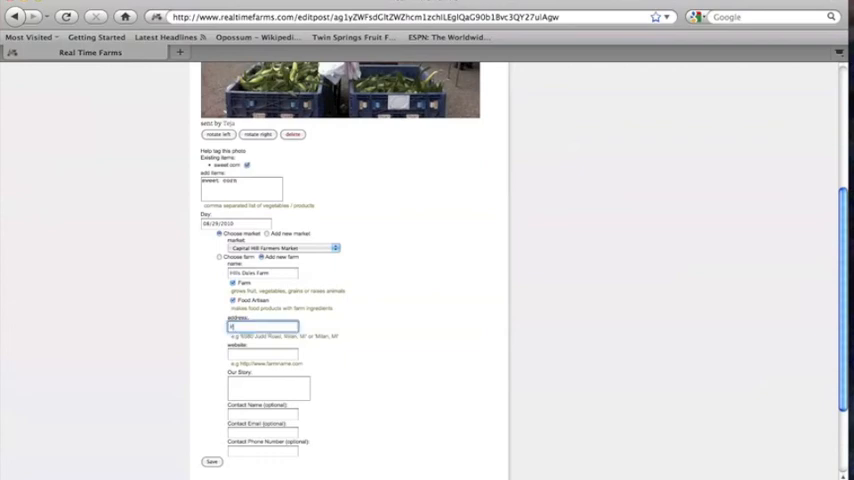
{"action": "type", "text": "Prov"}
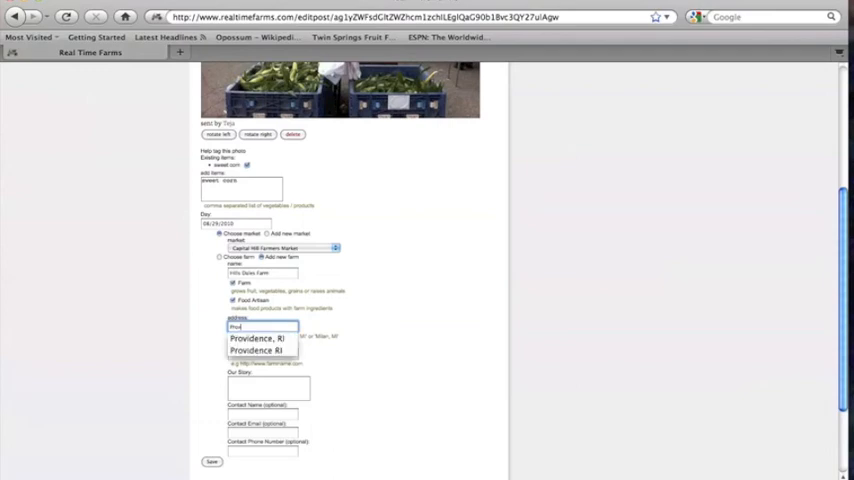
{"action": "left_click", "coordinate": [255, 338]}
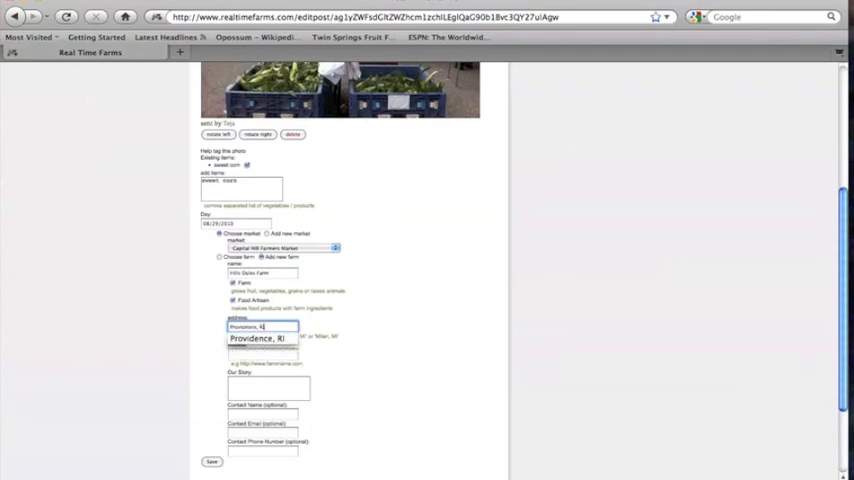
{"action": "left_click", "coordinate": [256, 338]}
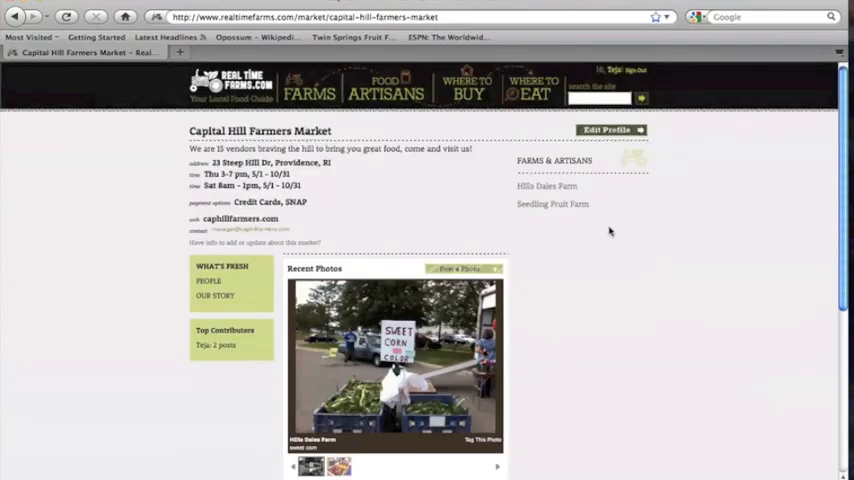
{"action": "mouse_move", "coordinate": [613, 221]}
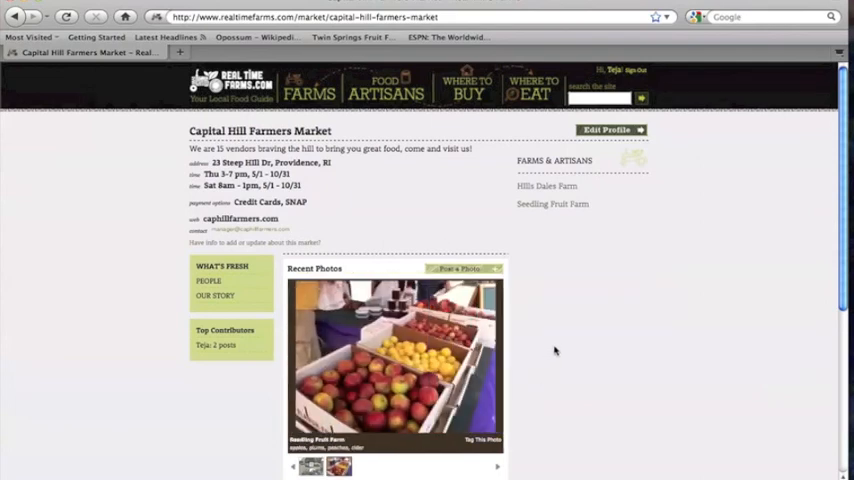
{"action": "mouse_move", "coordinate": [612, 280]}
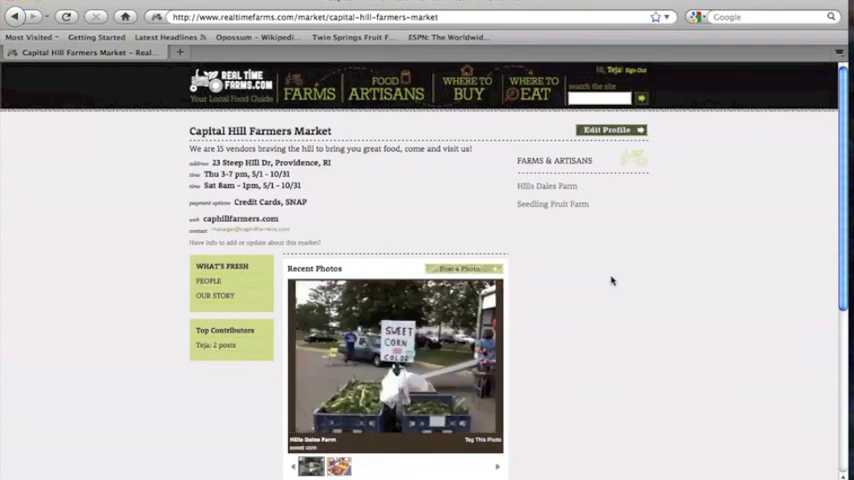
{"action": "mouse_move", "coordinate": [613, 218]}
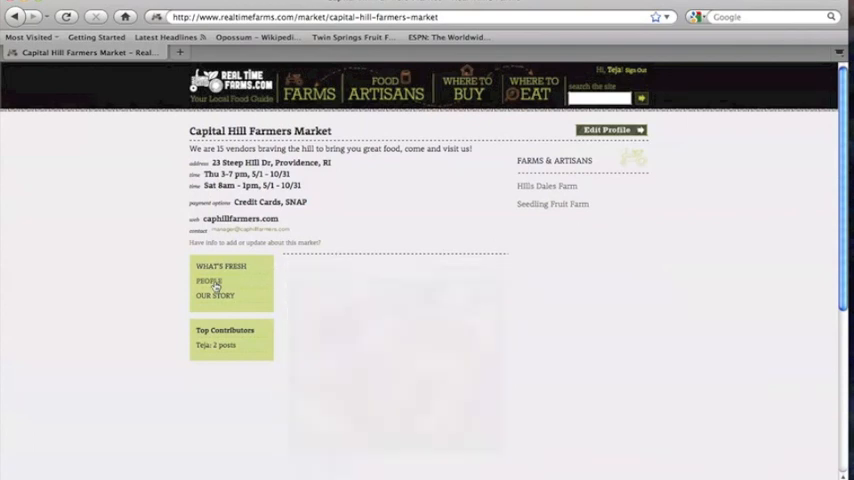
Register as a manager under People, then view the market's Our Story section
{"action": "left_click", "coordinate": [213, 281]}
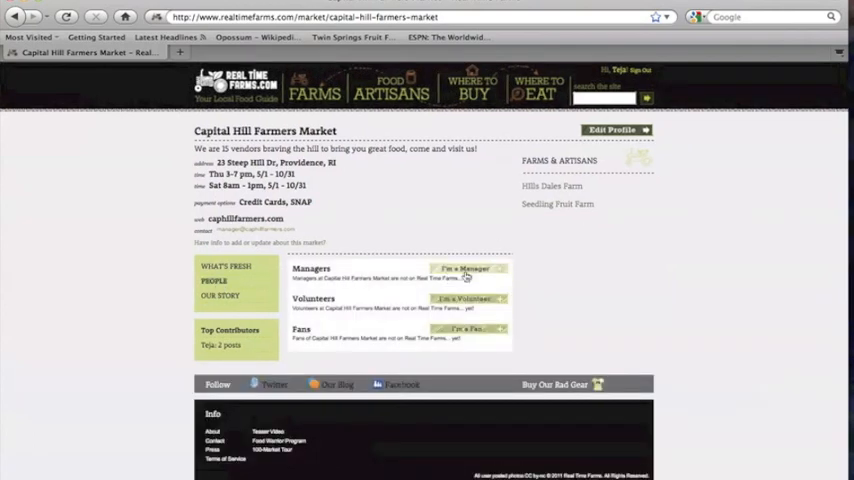
{"action": "left_click", "coordinate": [465, 269]}
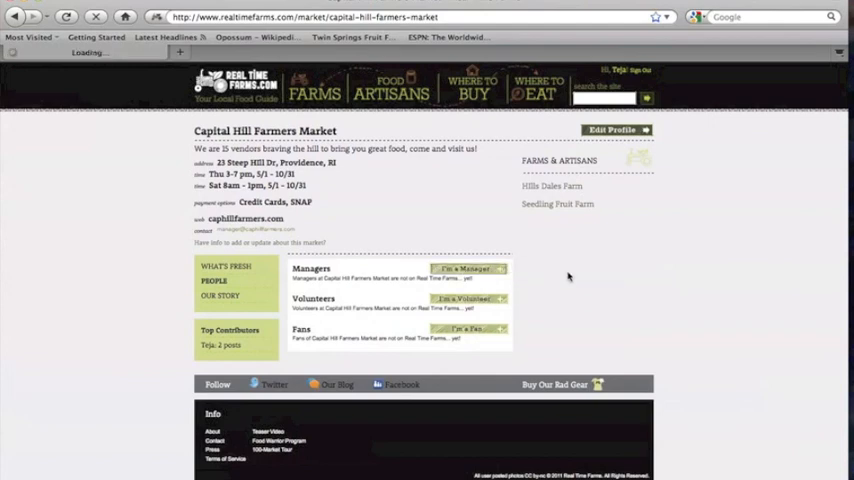
{"action": "left_click", "coordinate": [208, 281]}
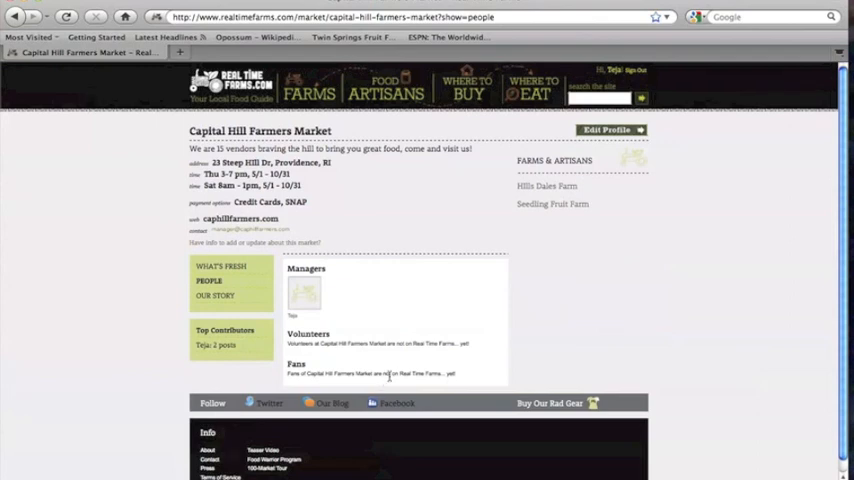
{"action": "mouse_move", "coordinate": [323, 328]}
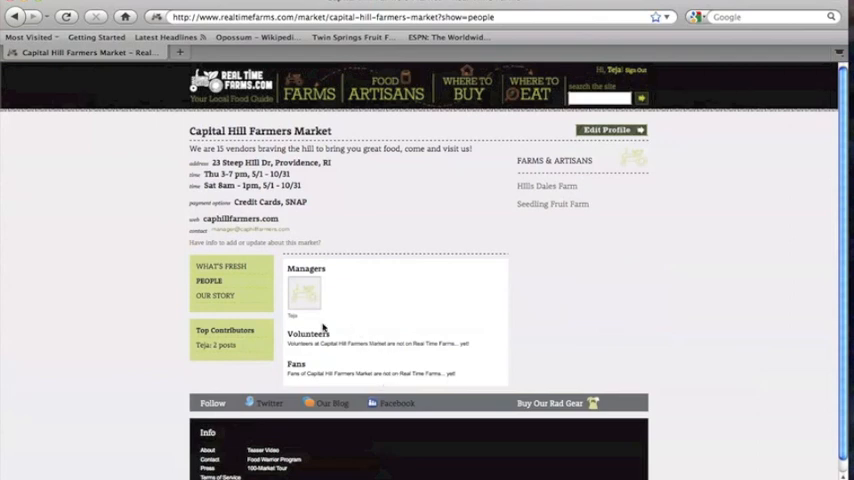
{"action": "left_click", "coordinate": [221, 296]}
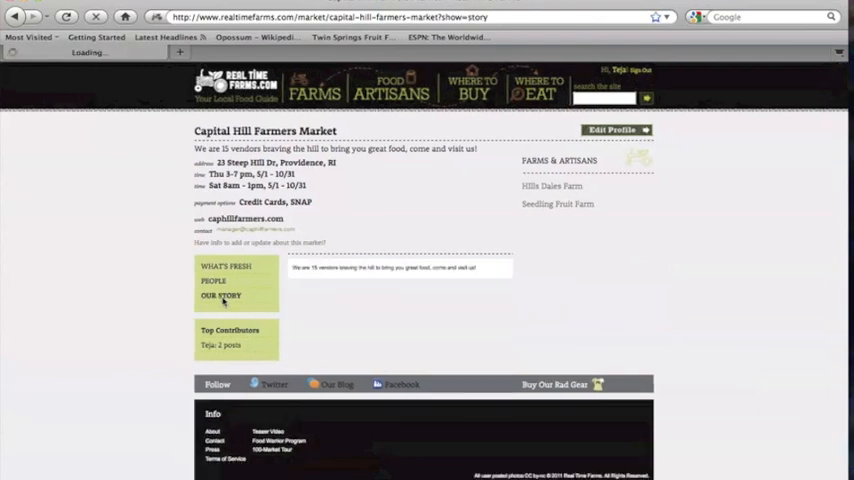